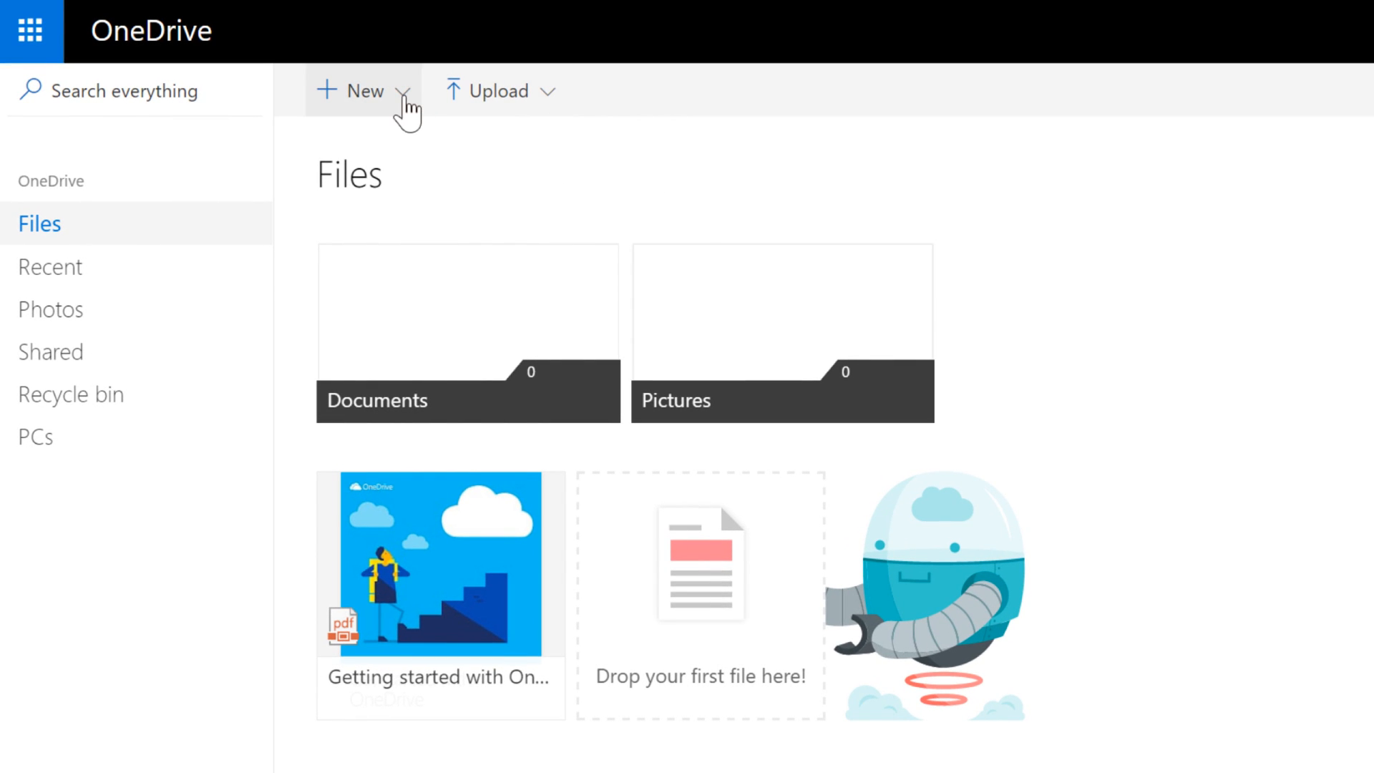
Create a blank Excel workbook (Book1) from OneDrive's New menu.
click(359, 91)
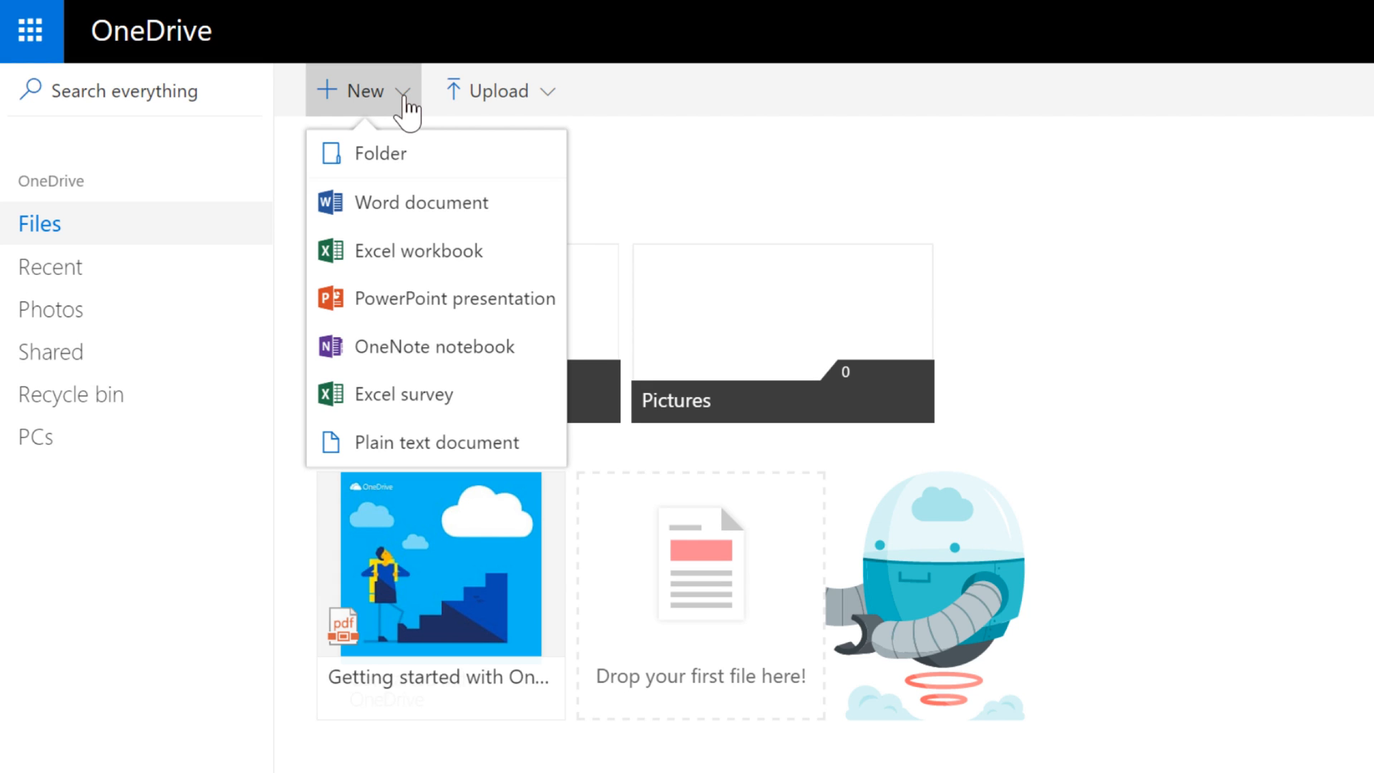
mouse_move(481, 201)
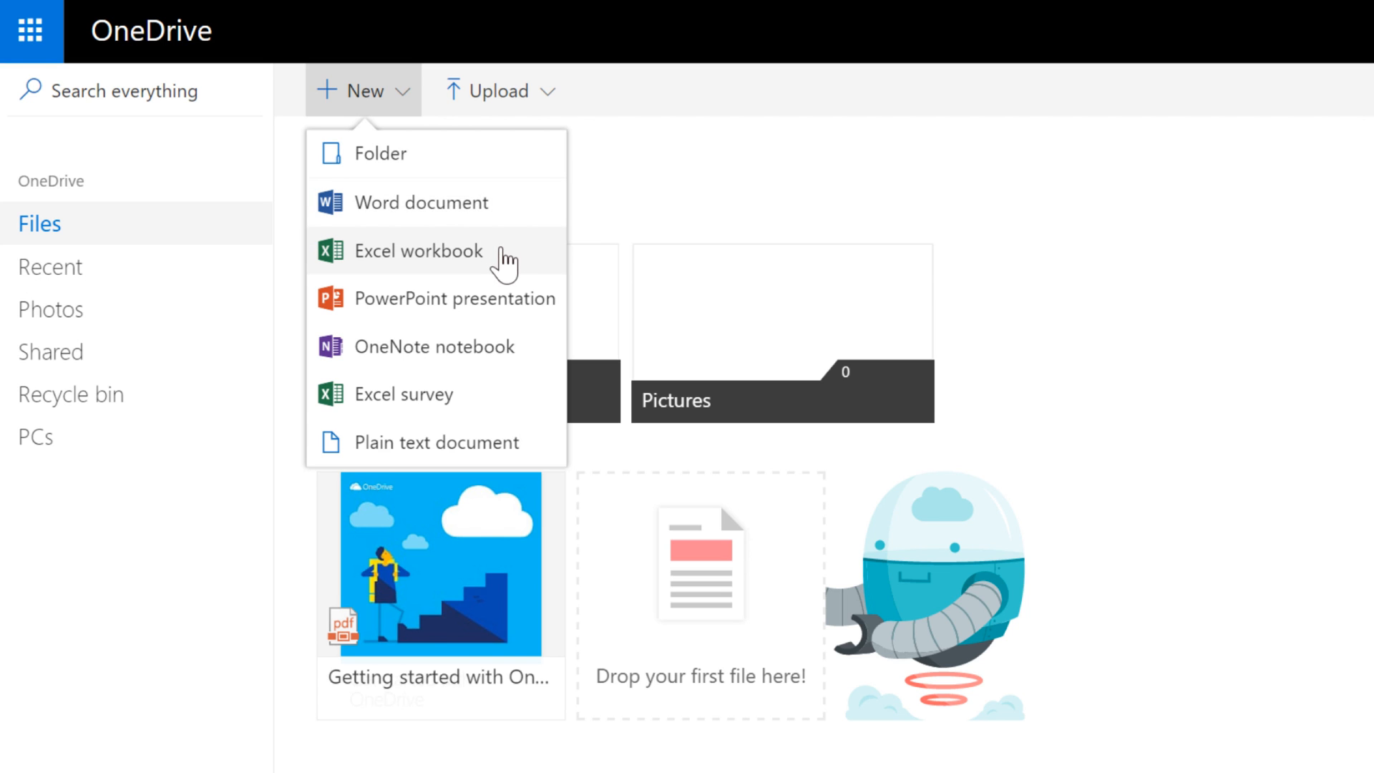
click(419, 251)
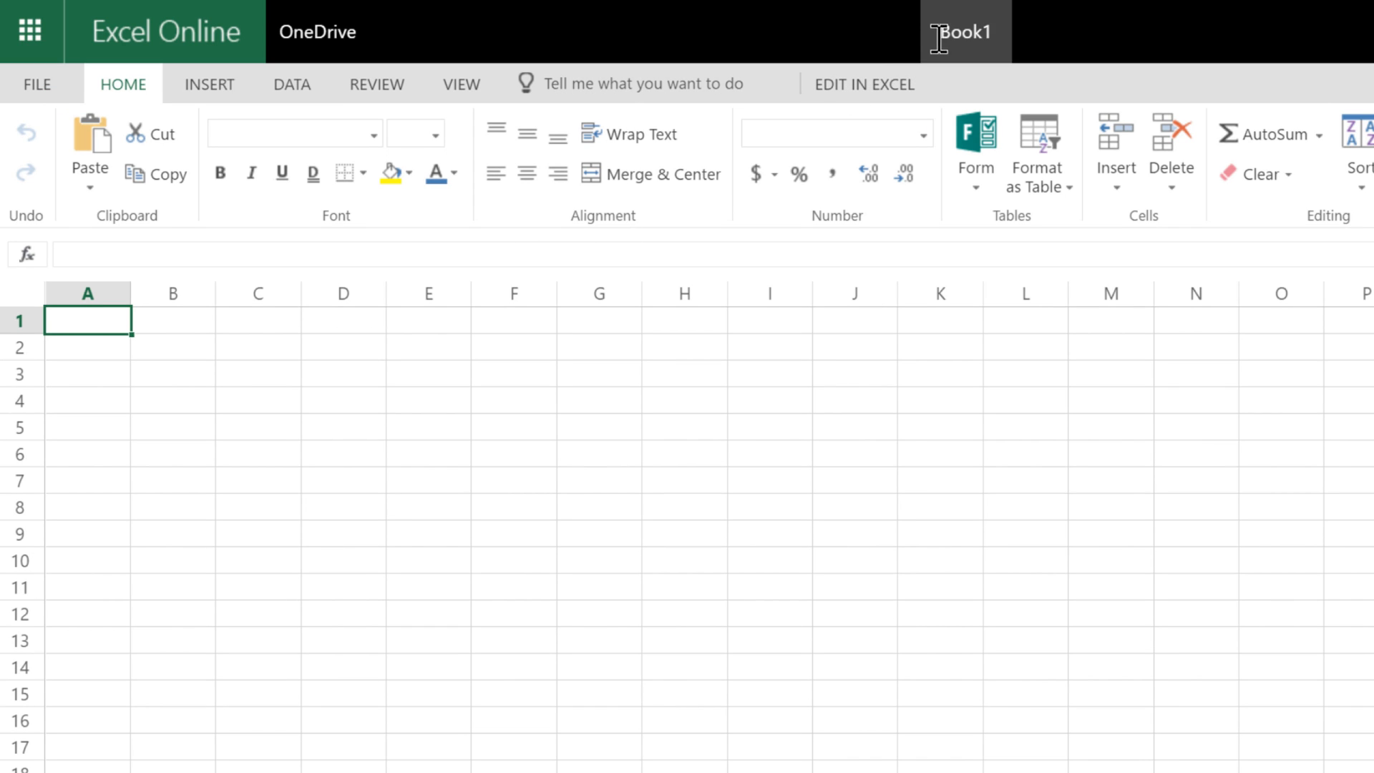
Rename Book1 to 'Travel Expenses' and return to the OneDrive files.
double_click(964, 31)
text(Travel E)
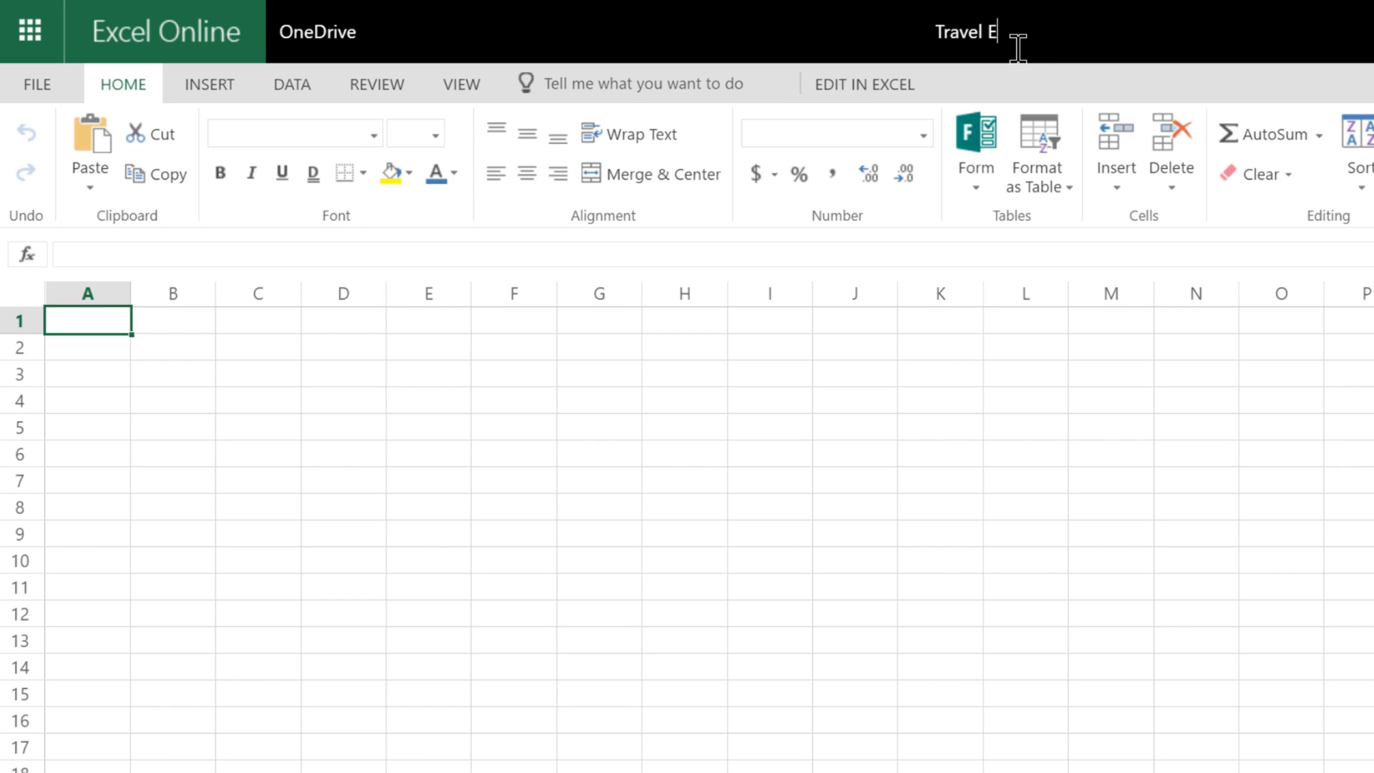
text(xpenses)
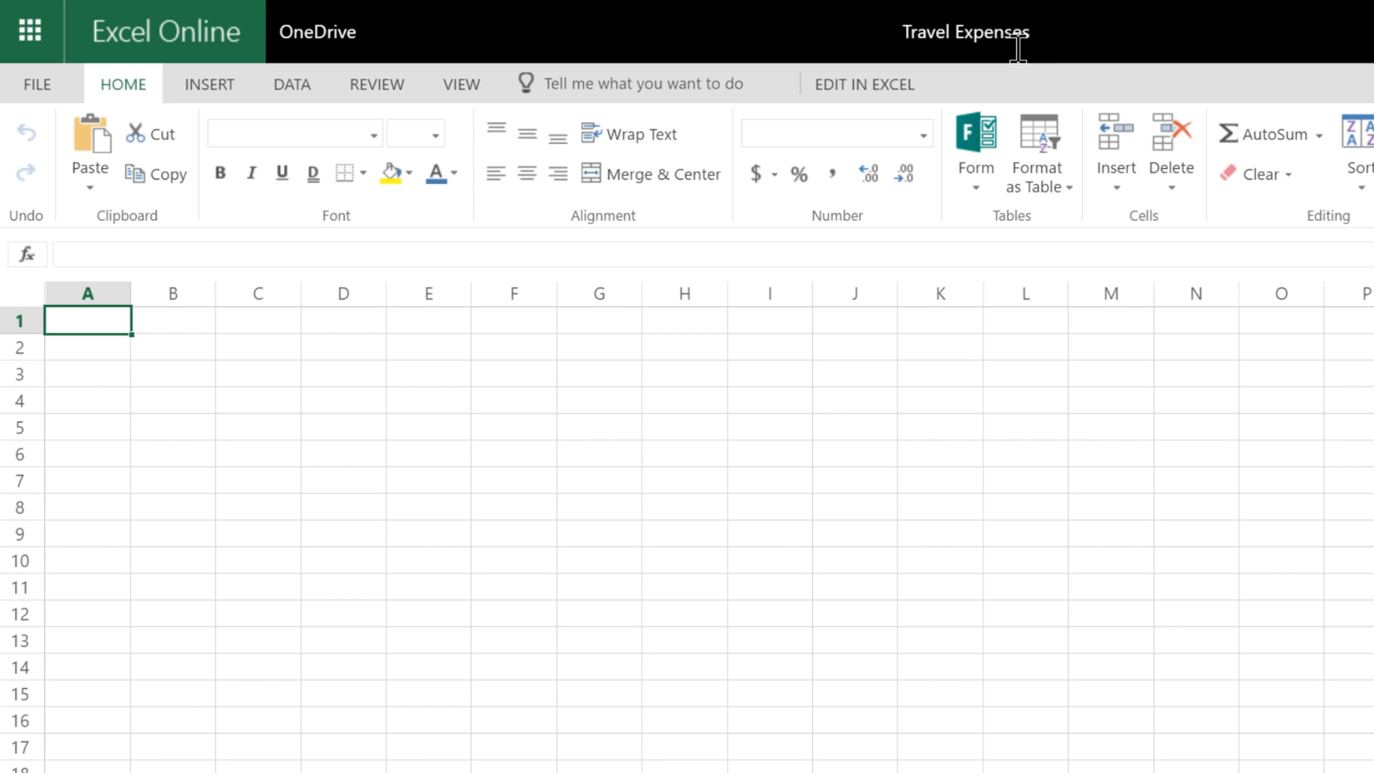
mouse_move(1071, 54)
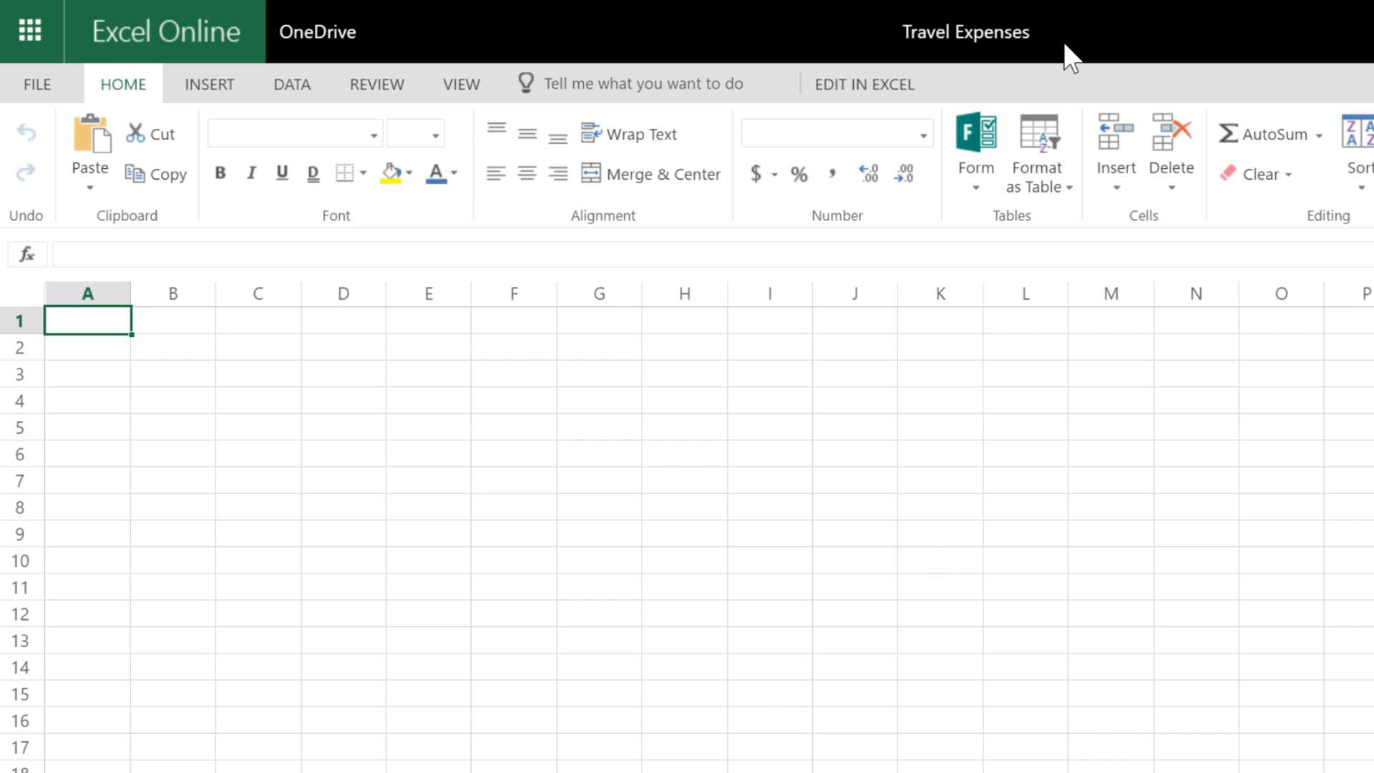
mouse_move(379, 35)
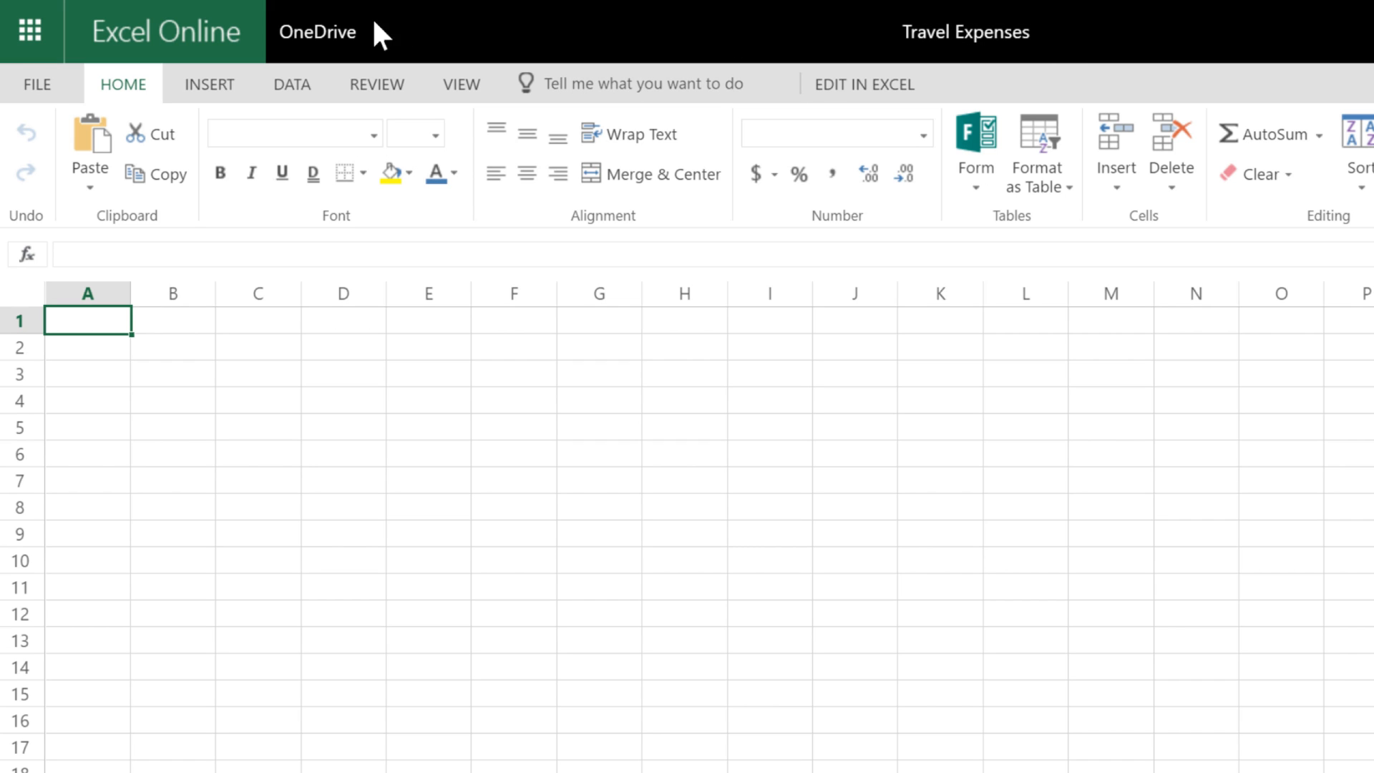
mouse_move(318, 31)
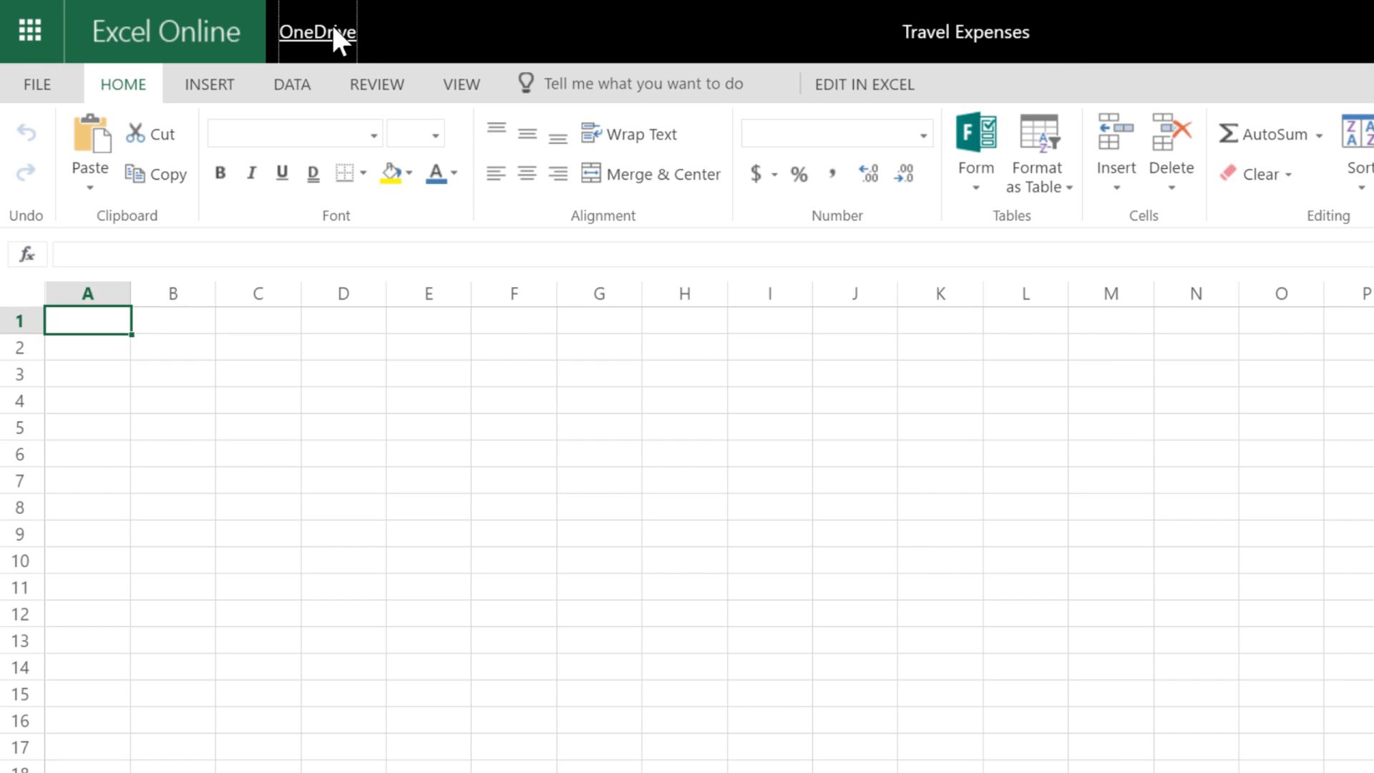
click(317, 31)
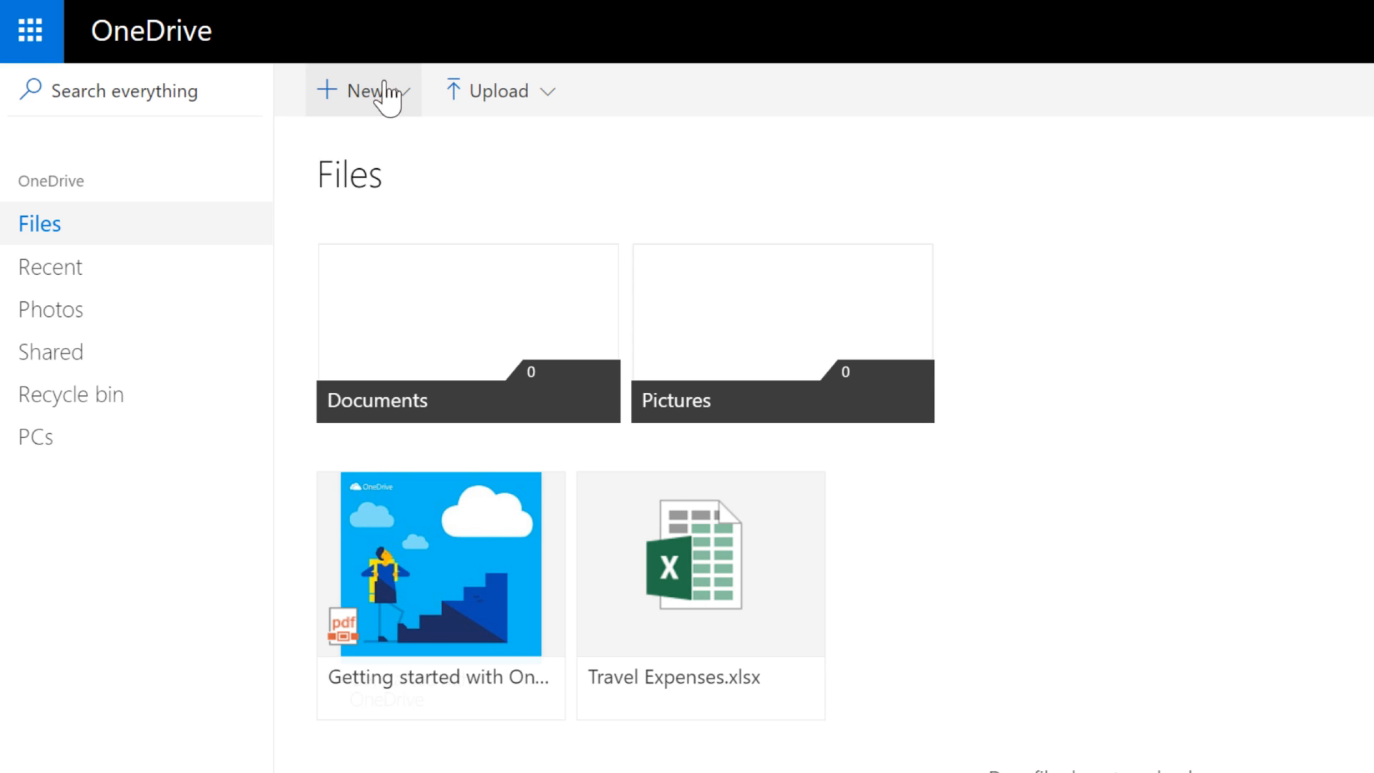
Create a new folder named 'PTA' in Files and open it.
click(360, 90)
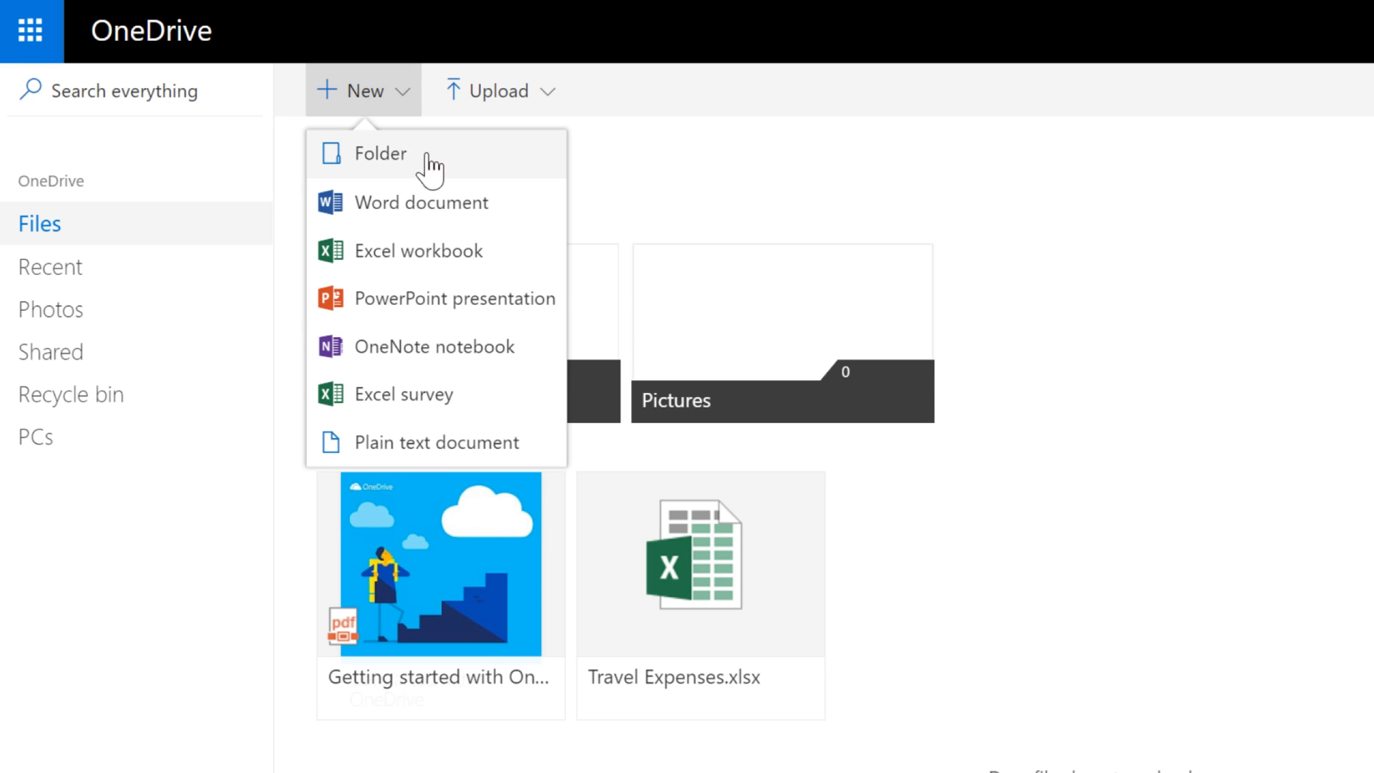
click(380, 153)
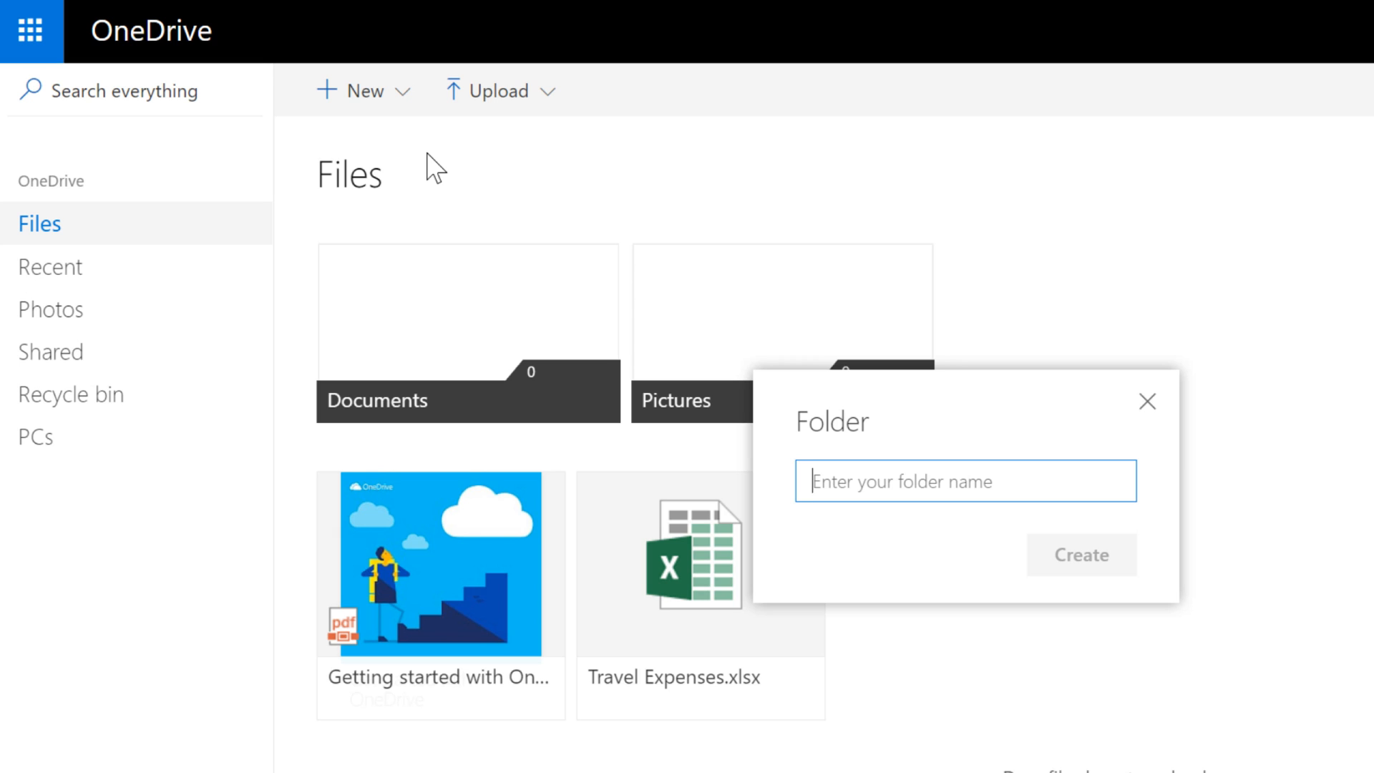
text(PTA)
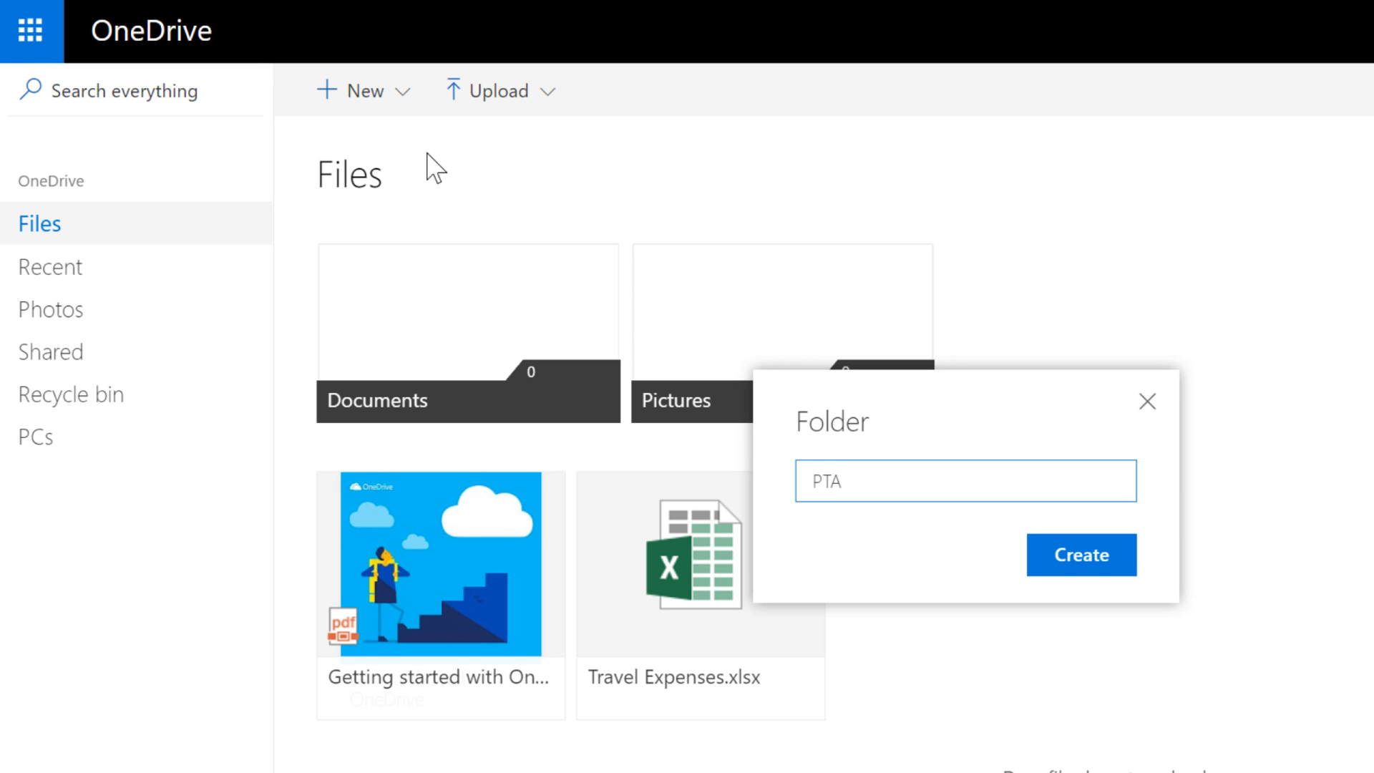
click(1080, 555)
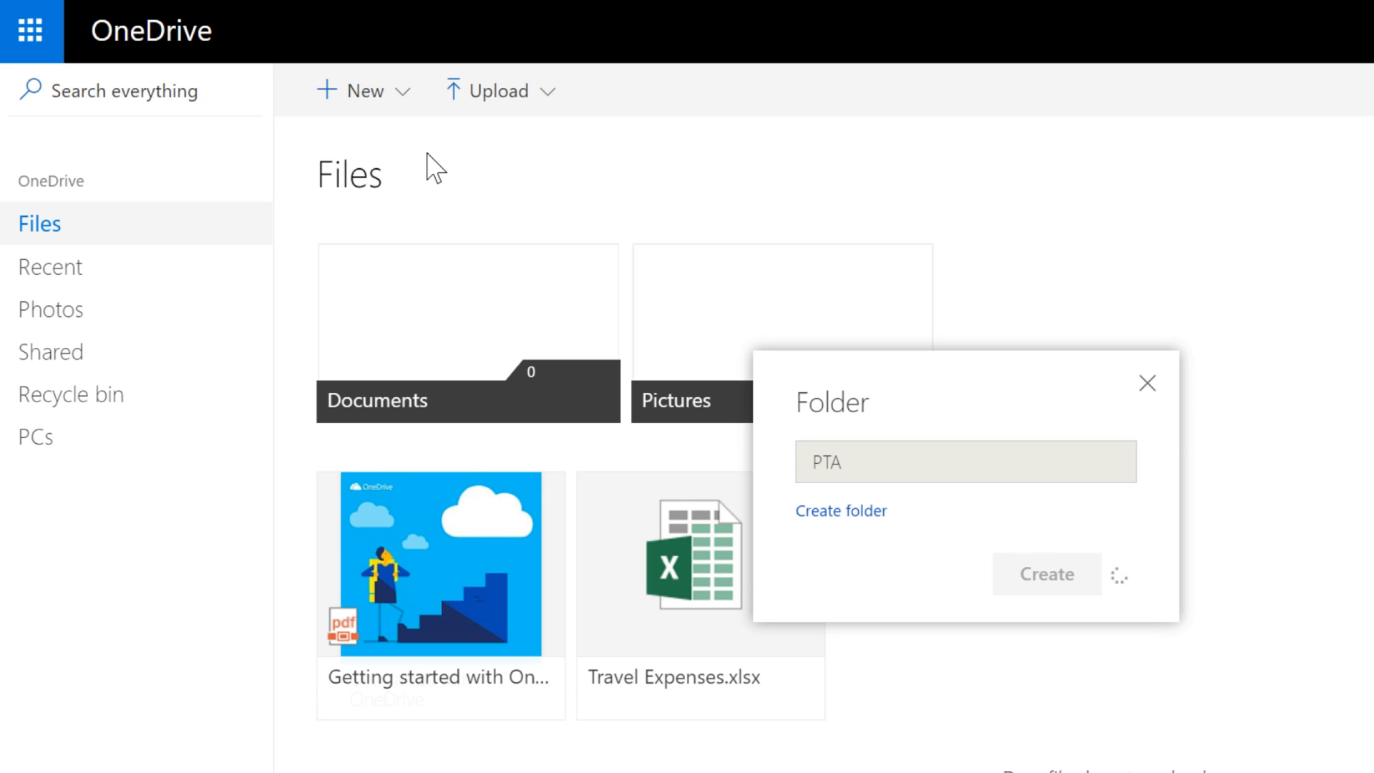
click(1046, 574)
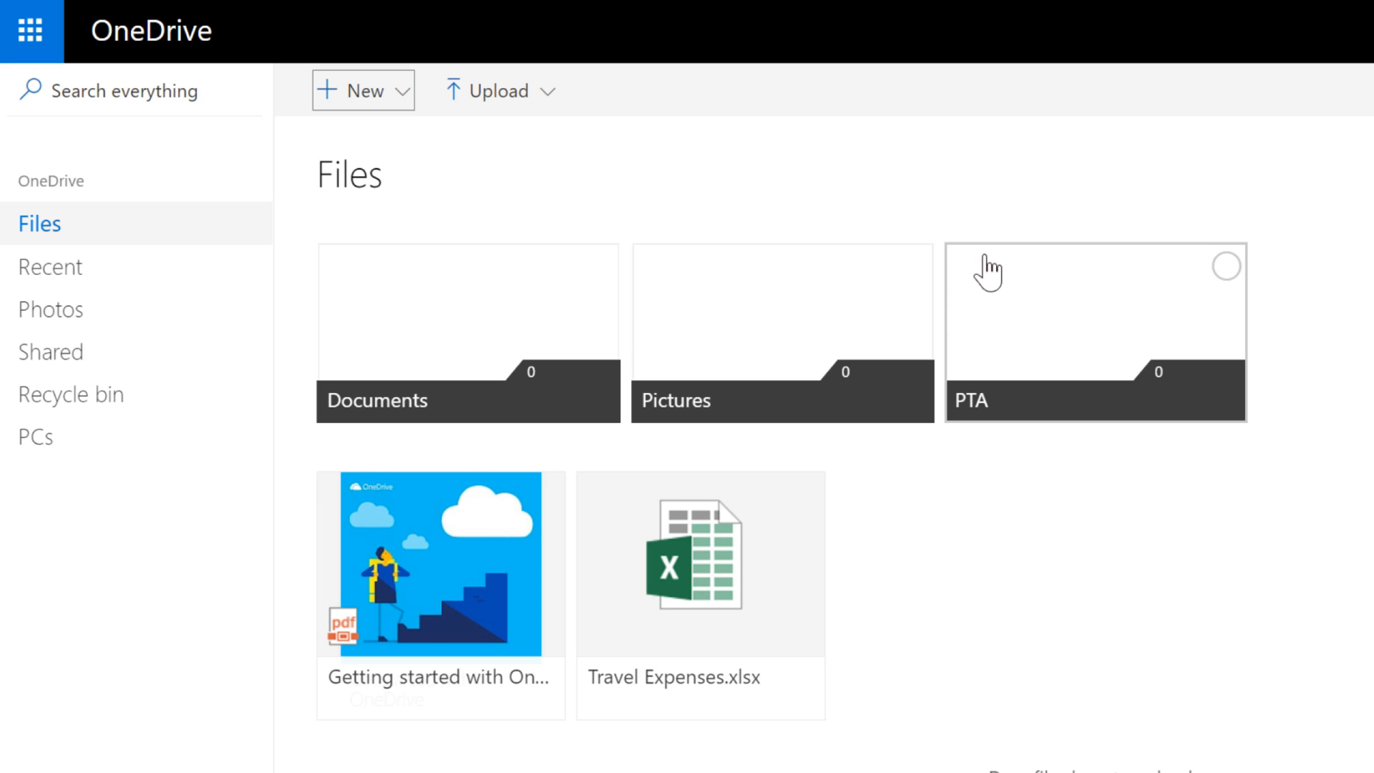
click(1094, 333)
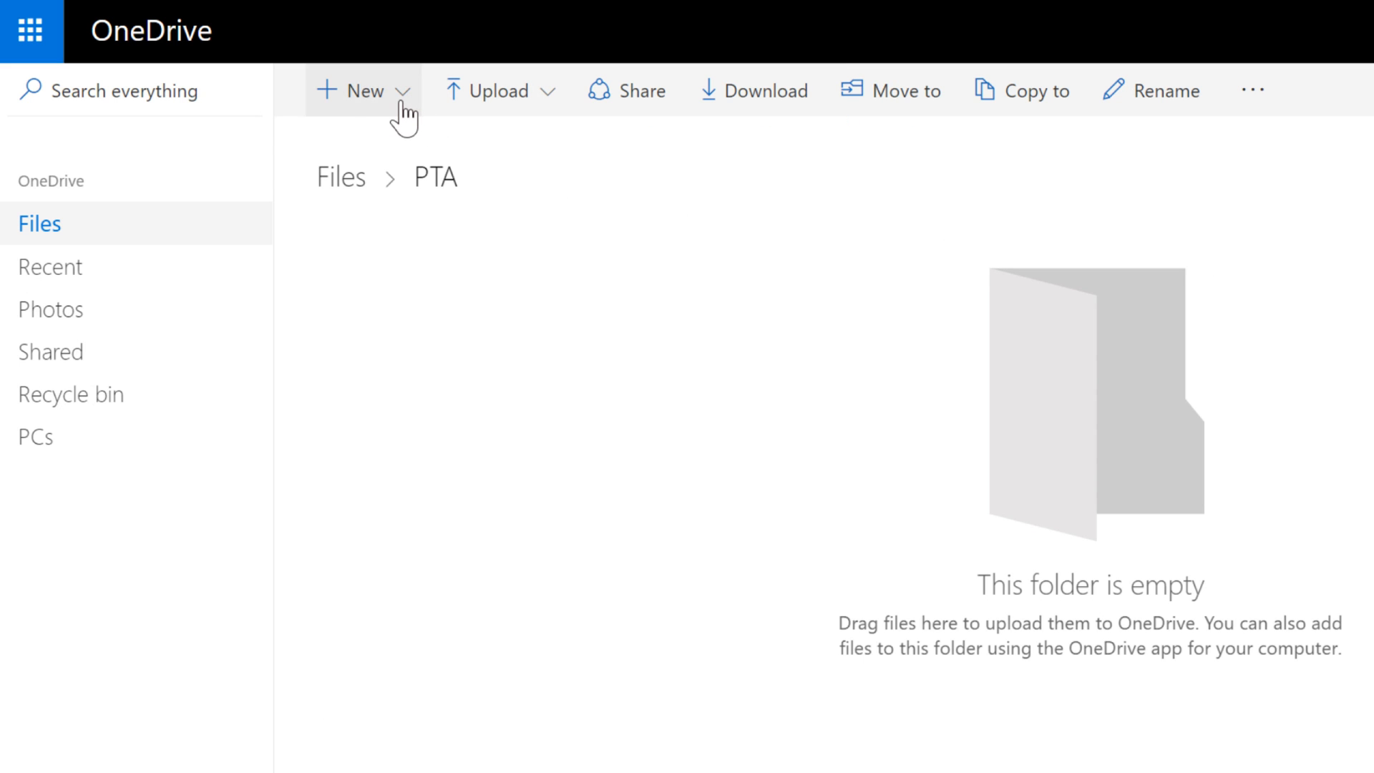
Upload five files into PTA and open the PTA fundraising presentation.
click(359, 90)
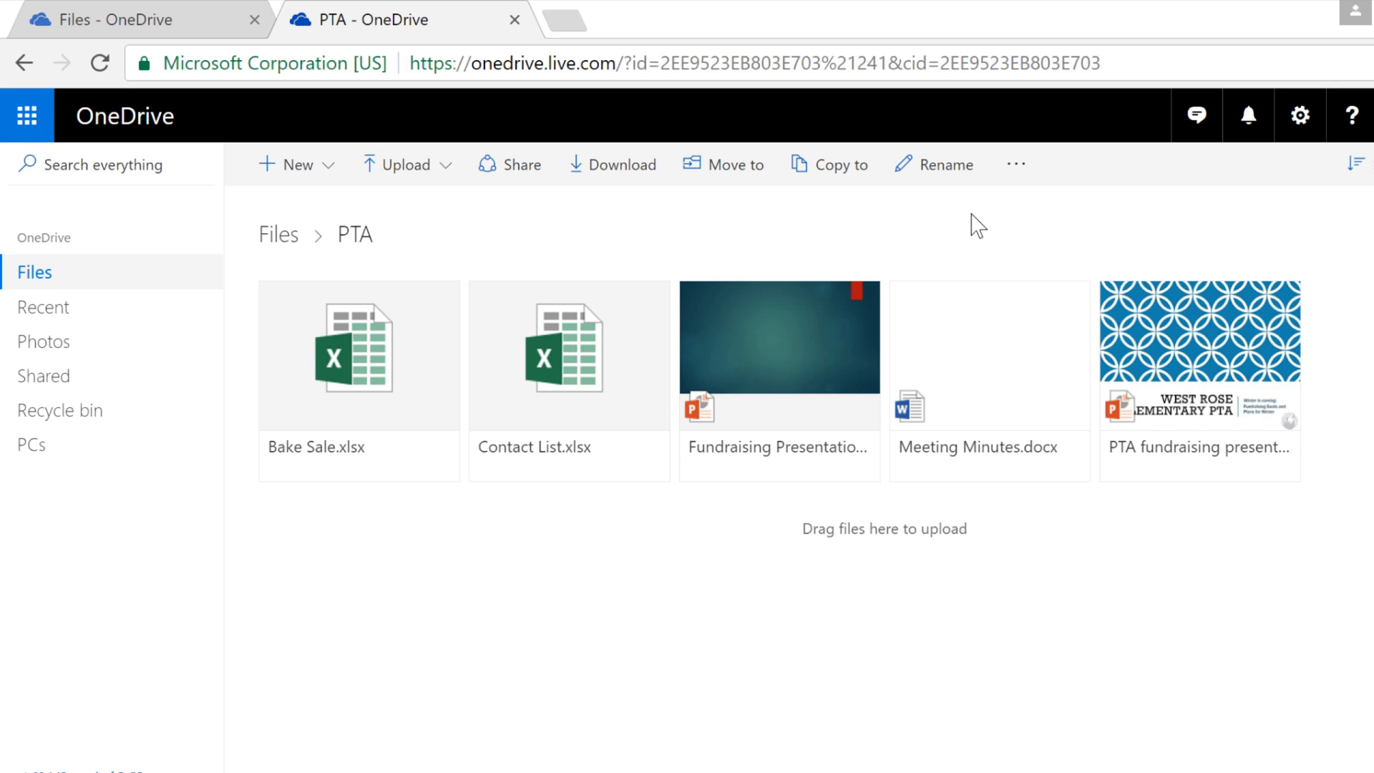
mouse_move(1150, 309)
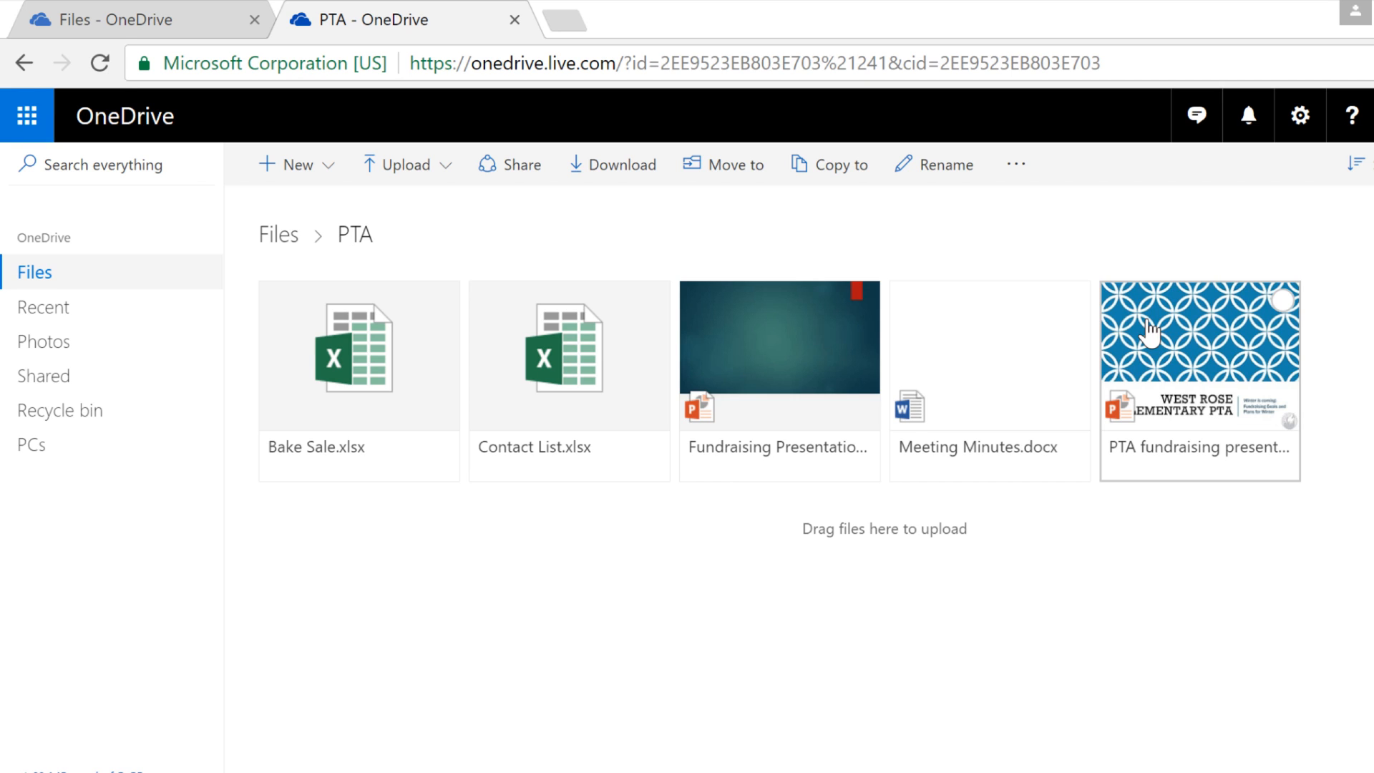
click(562, 20)
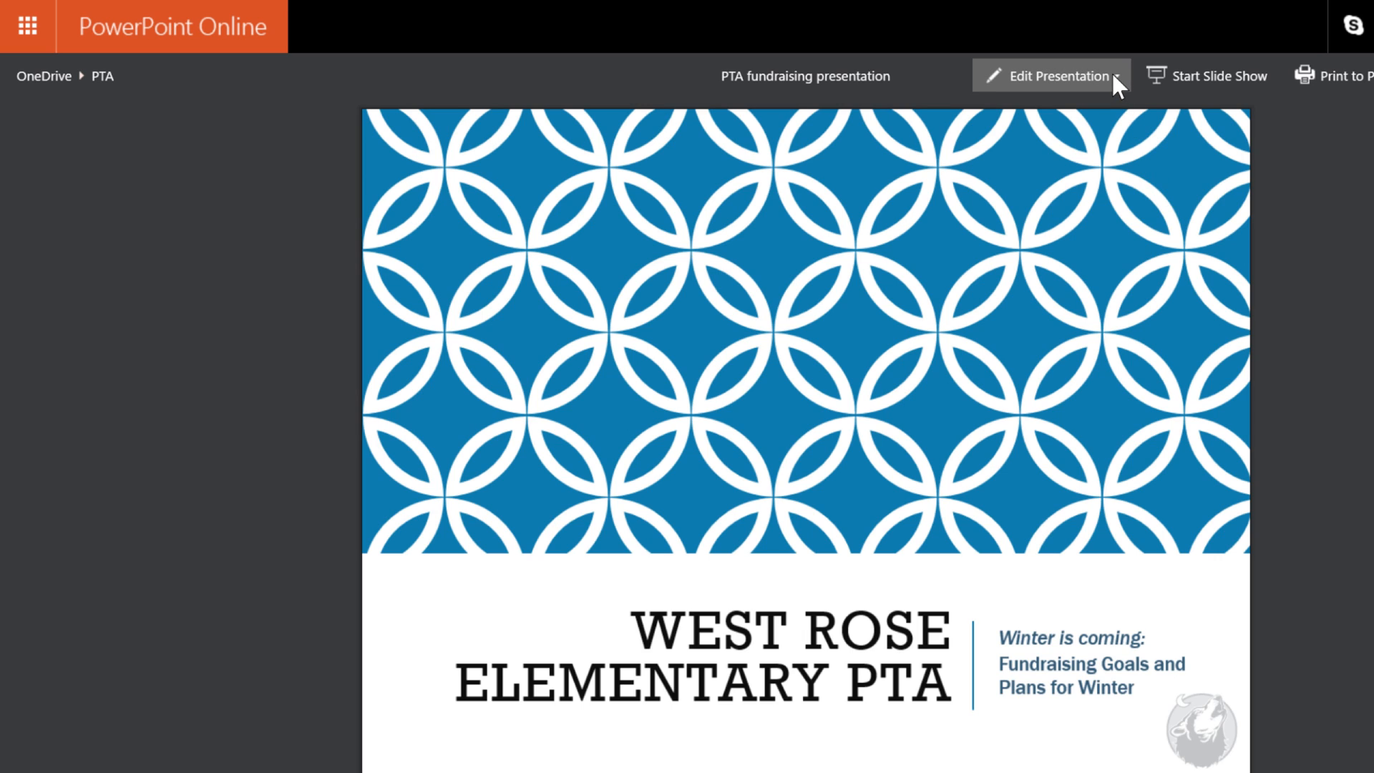
Open the PTA fundraising presentation with Edit in Browser.
click(1051, 76)
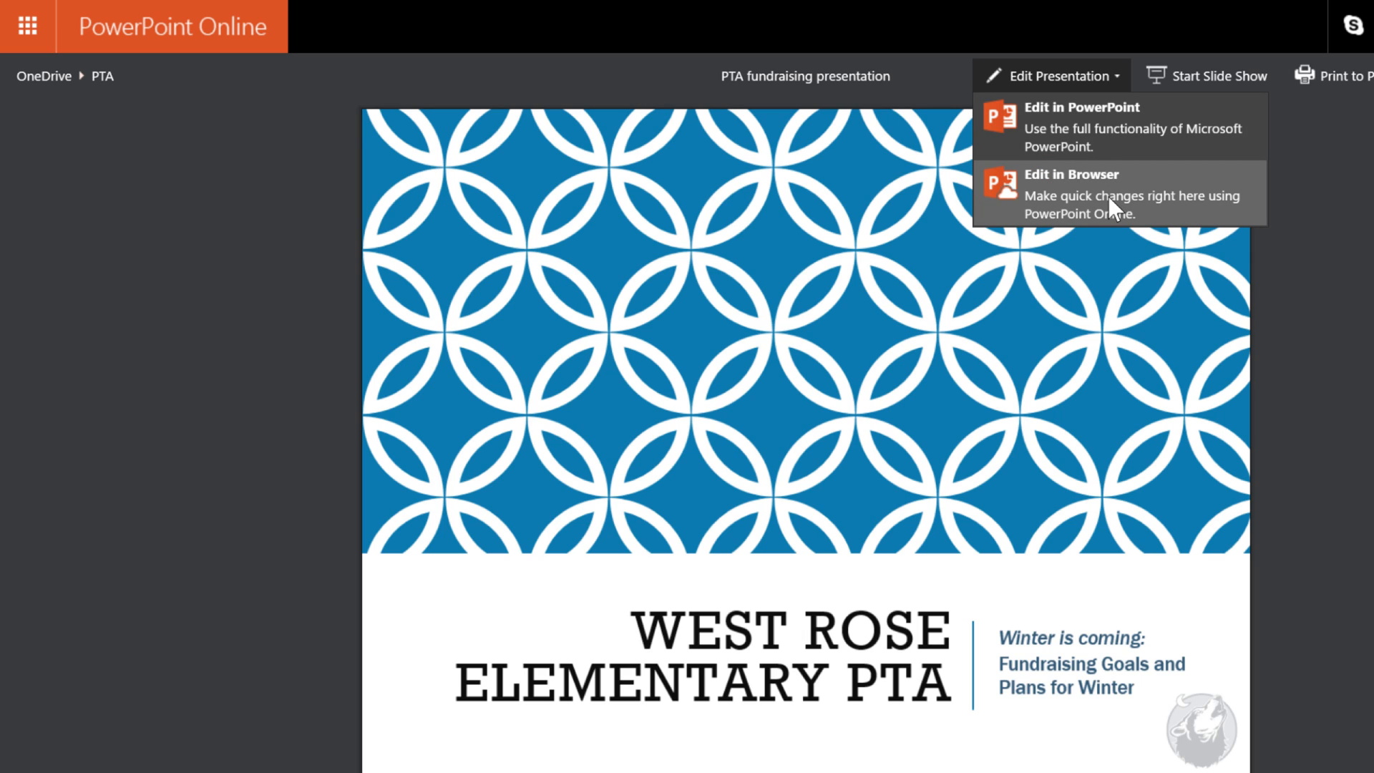
click(1070, 173)
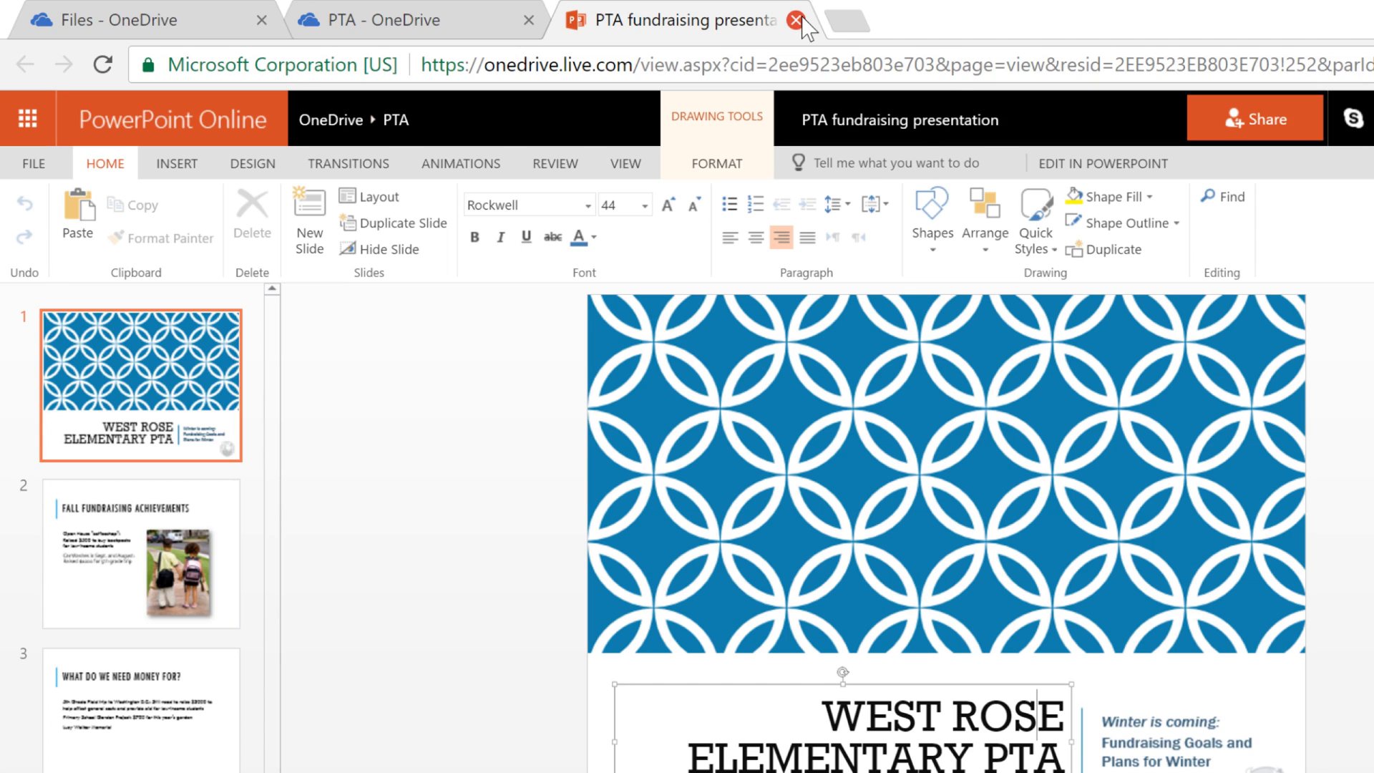
Close the browser editor and choose Edit in PowerPoint instead.
click(797, 19)
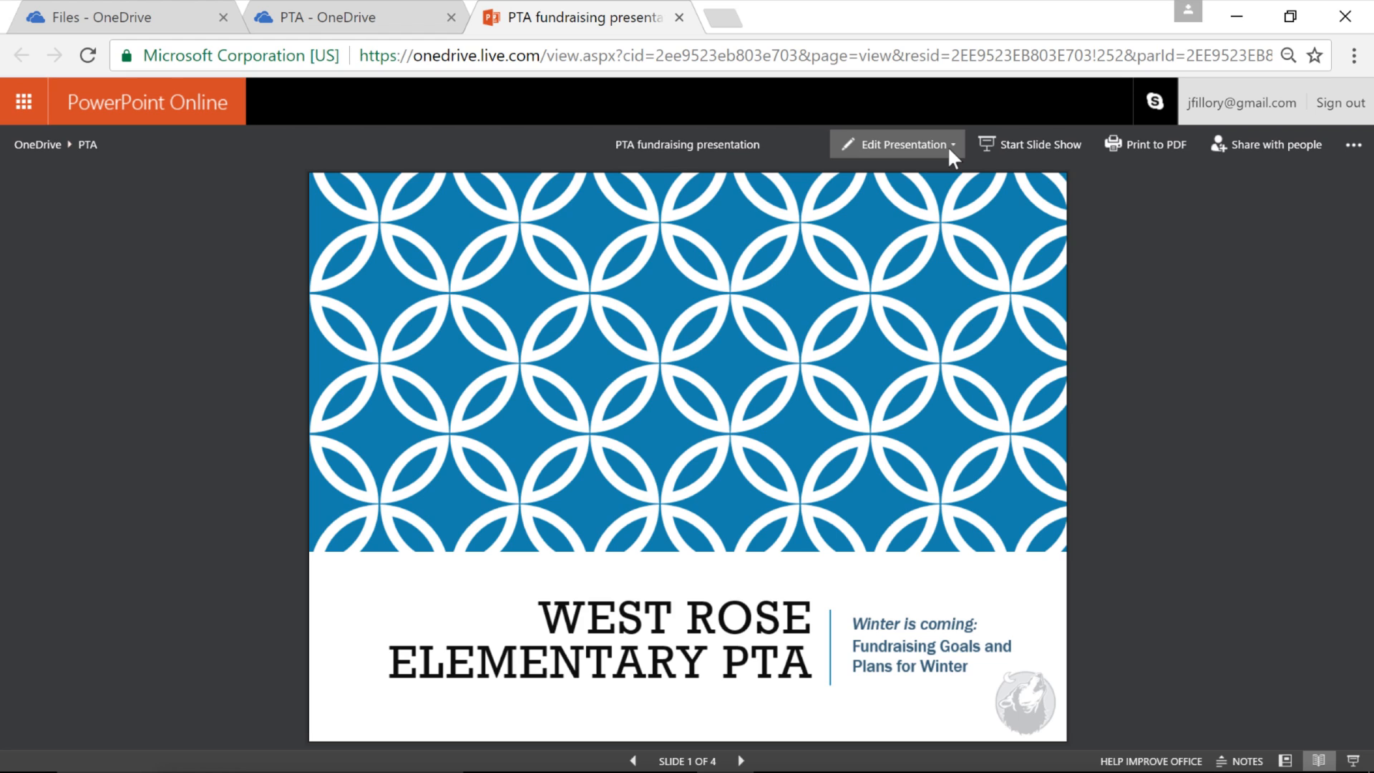
click(896, 144)
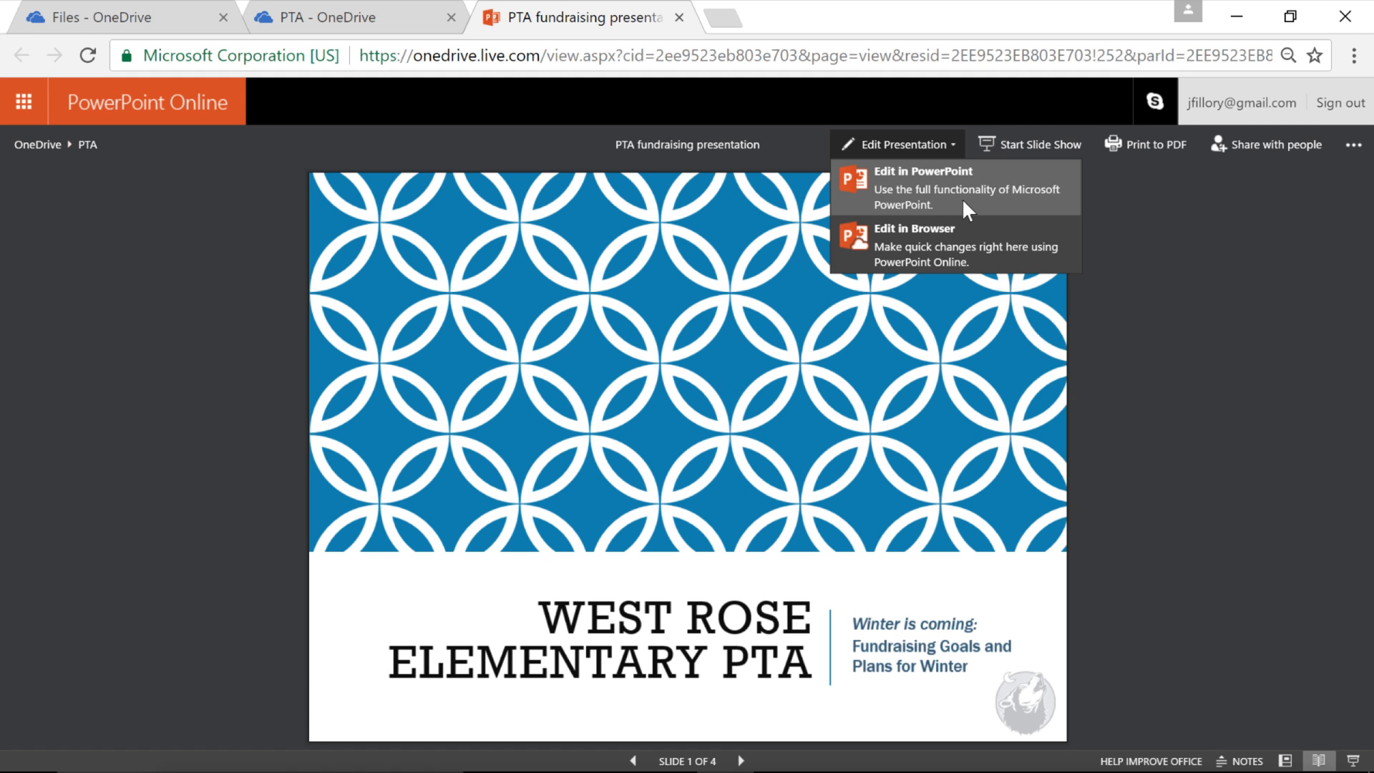
click(923, 171)
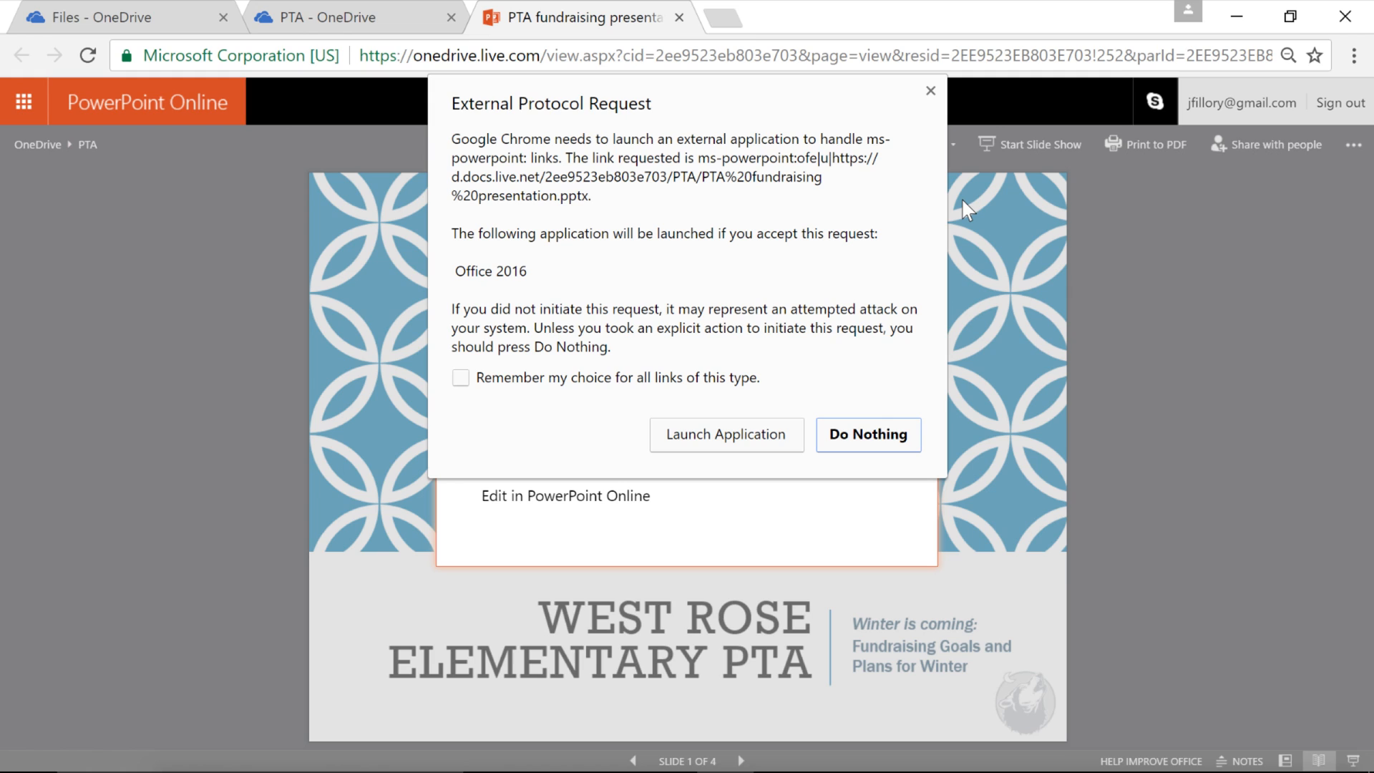
mouse_move(792, 438)
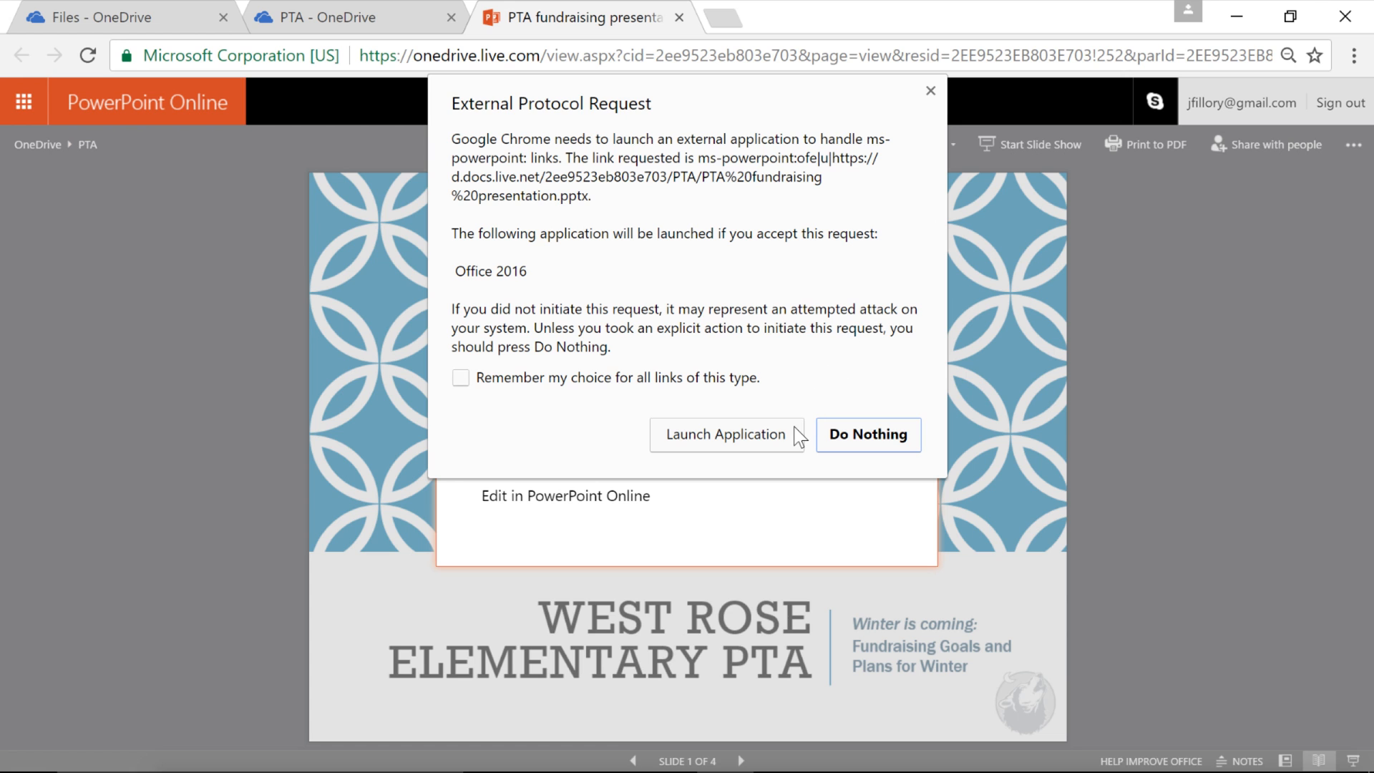
Allow Chrome to launch desktop PowerPoint 2016 with the presentation.
click(726, 434)
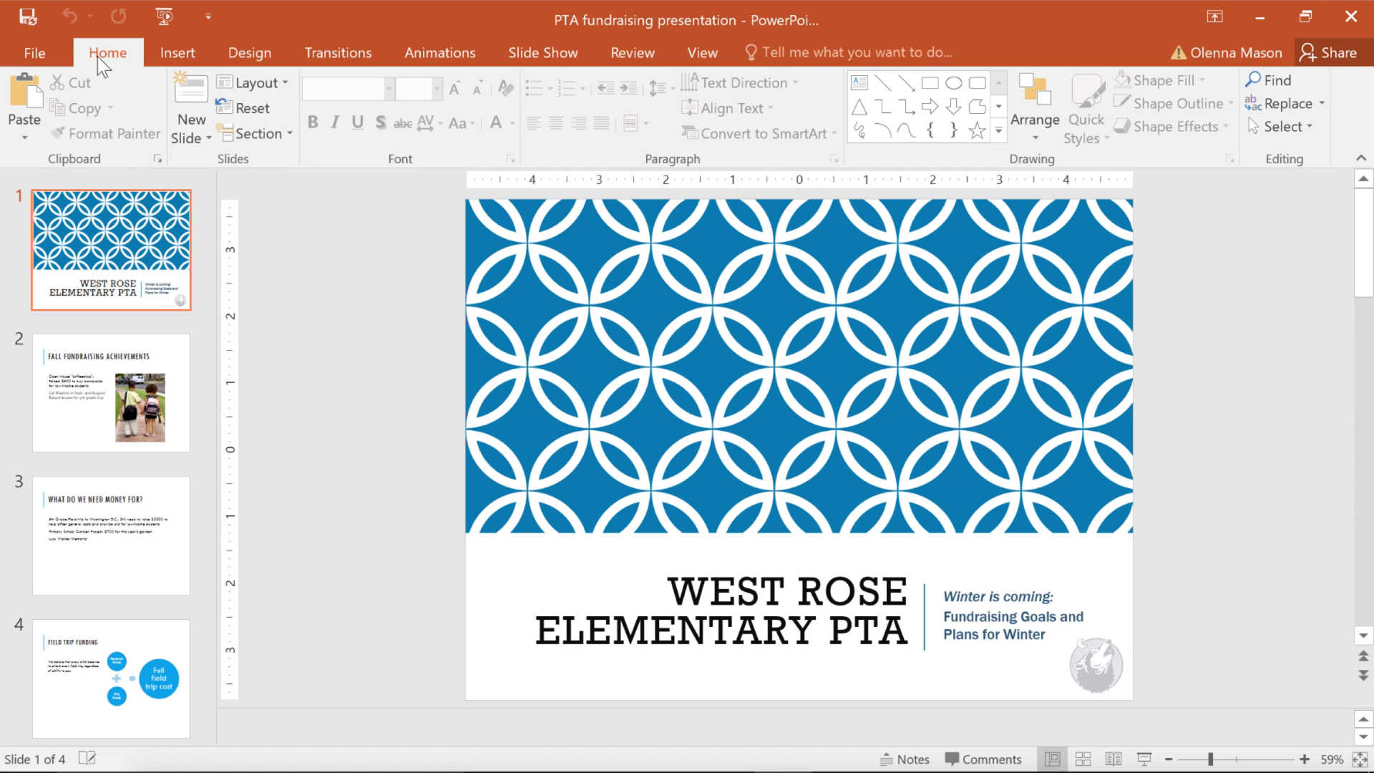
Save the PTA fundraising presentation from PowerPoint's File backstage.
click(35, 52)
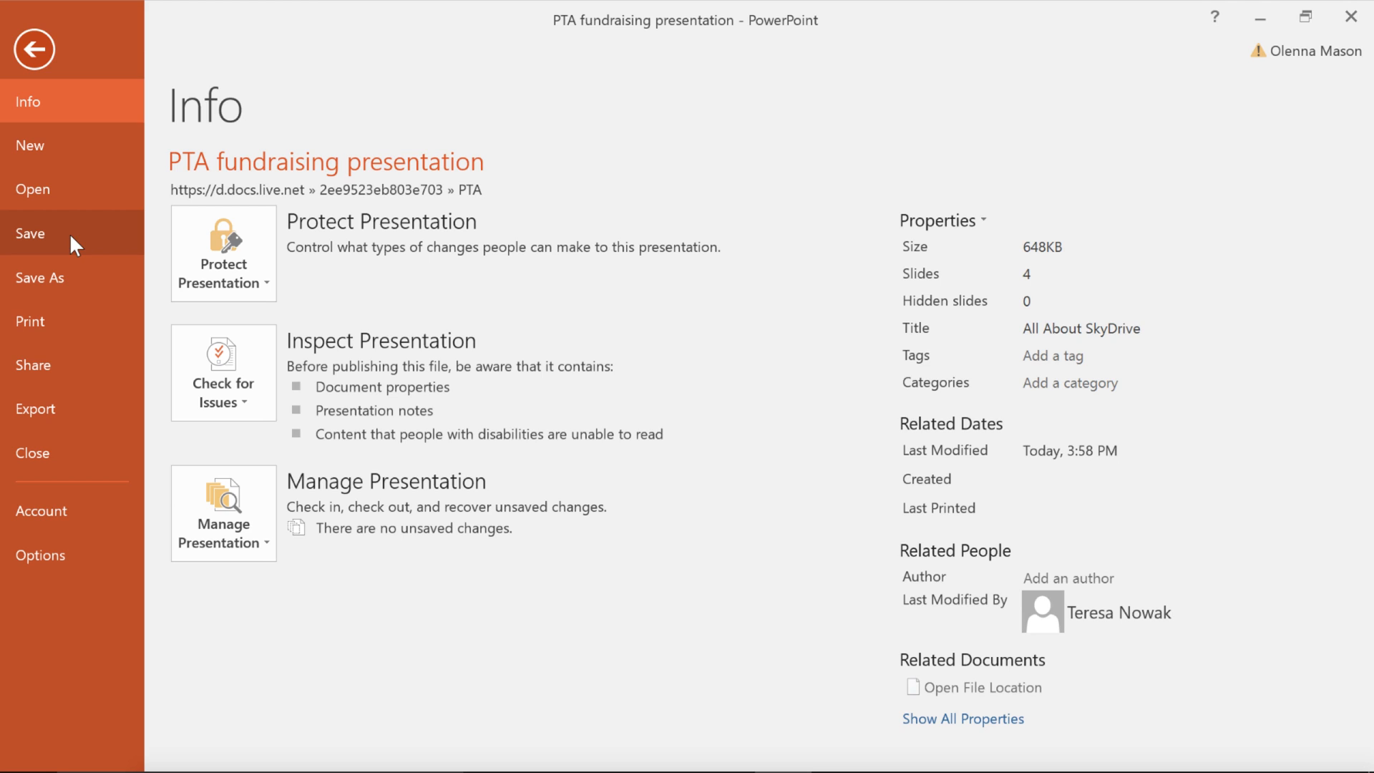
click(34, 48)
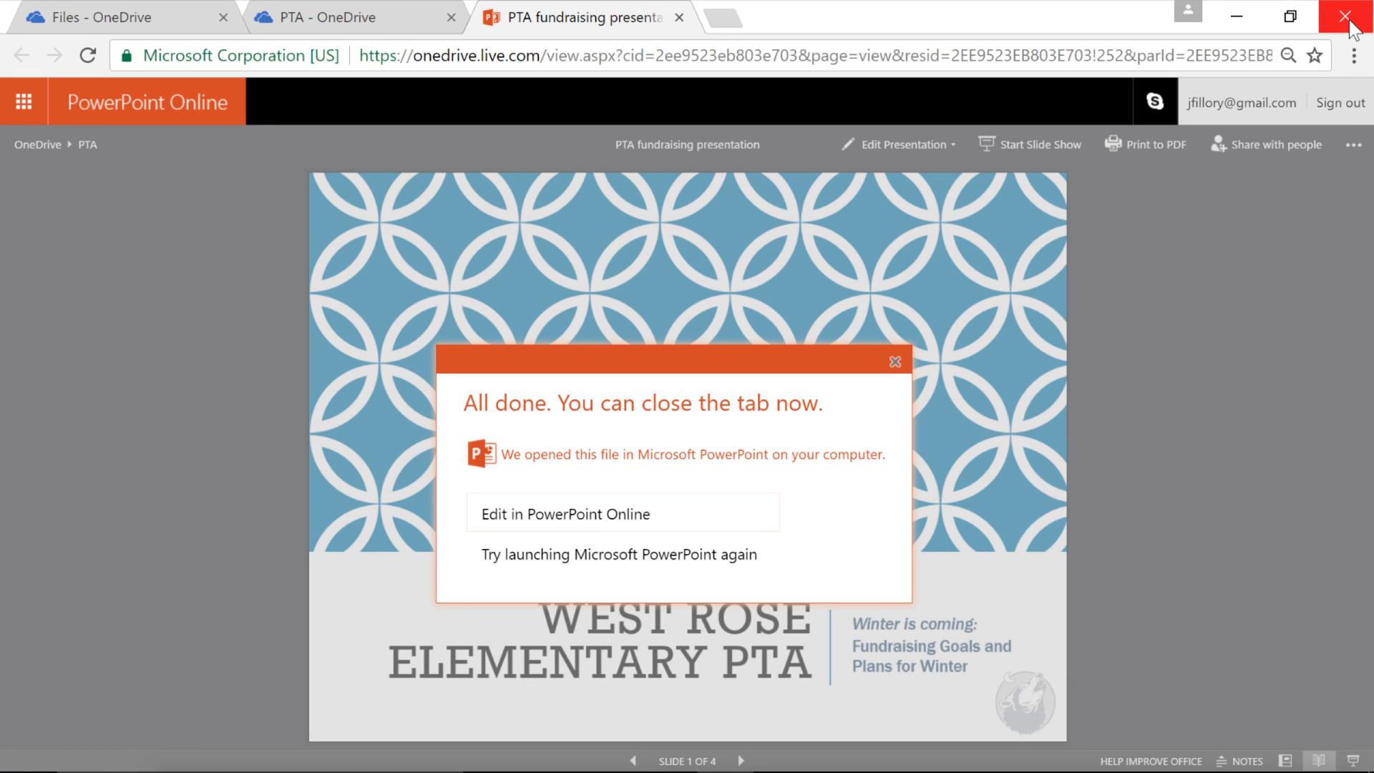
mouse_move(975, 322)
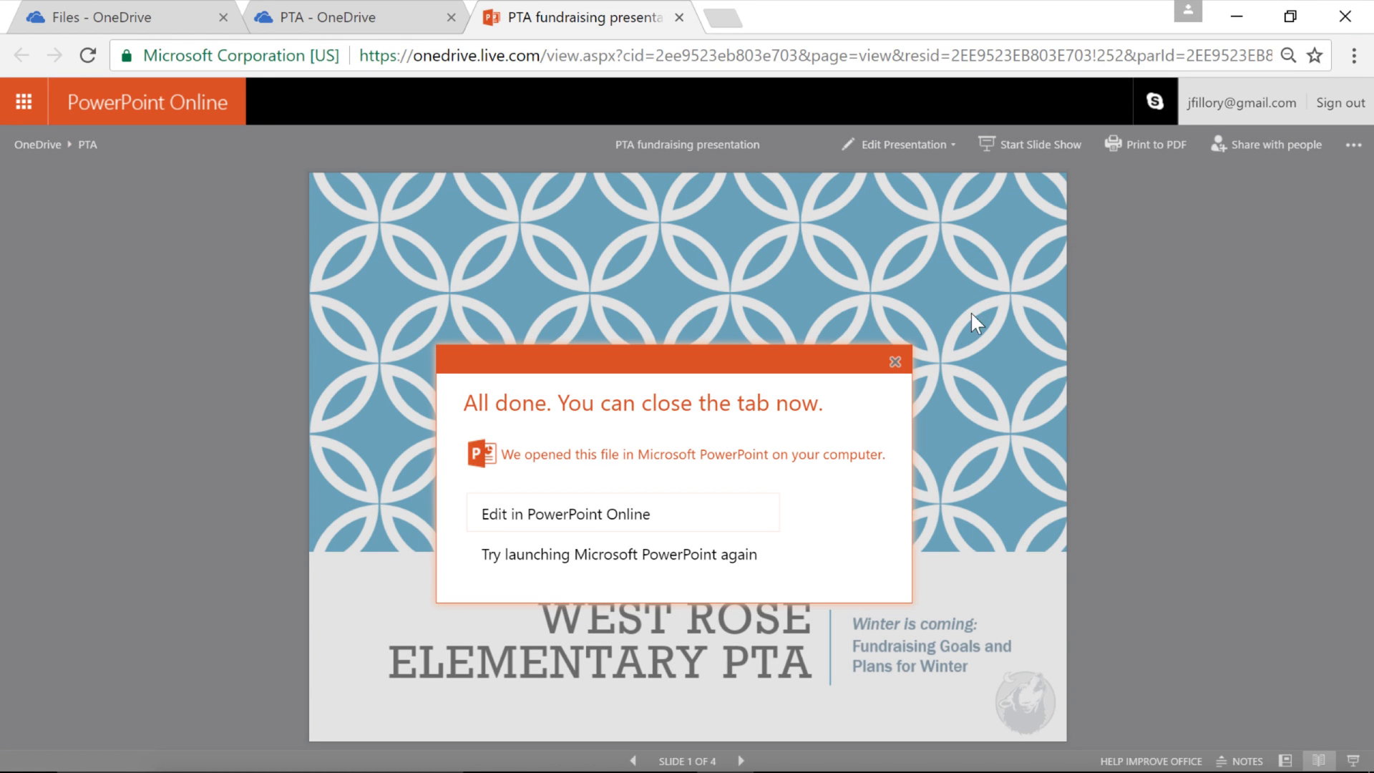
Dismiss the 'All done' notice to return to the title slide.
click(895, 360)
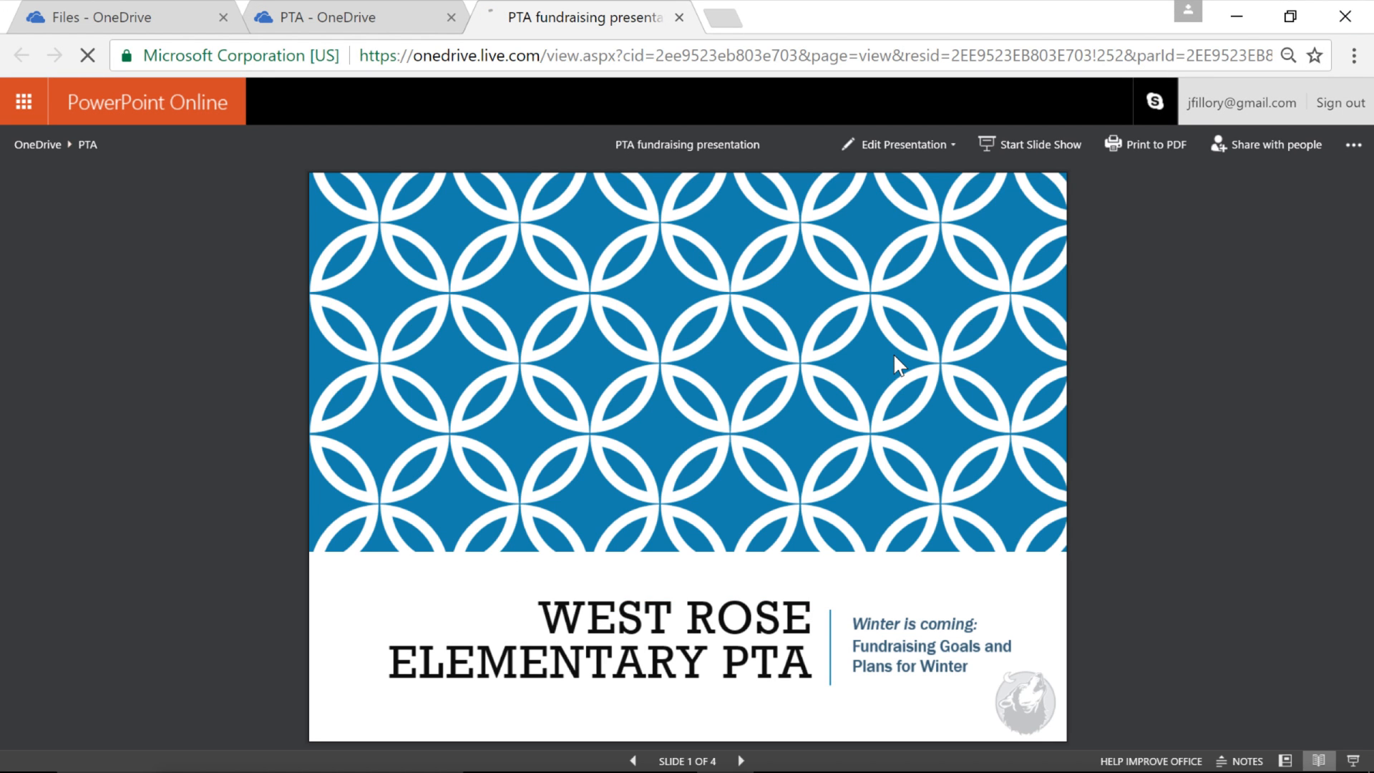